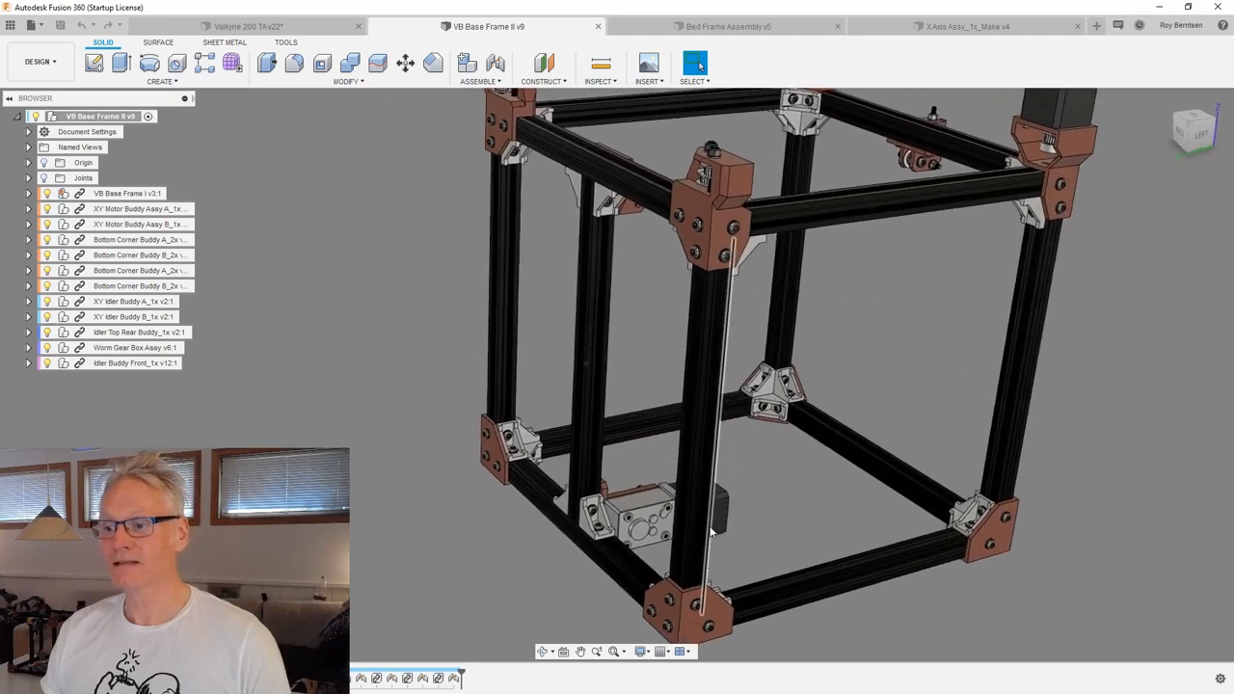
Orbit the base frame to inspect the corner motor mount, top bracket and belt tensioner
{"action": "left_click_drag", "start_coordinate": [713, 530], "coordinate": [730, 613]}
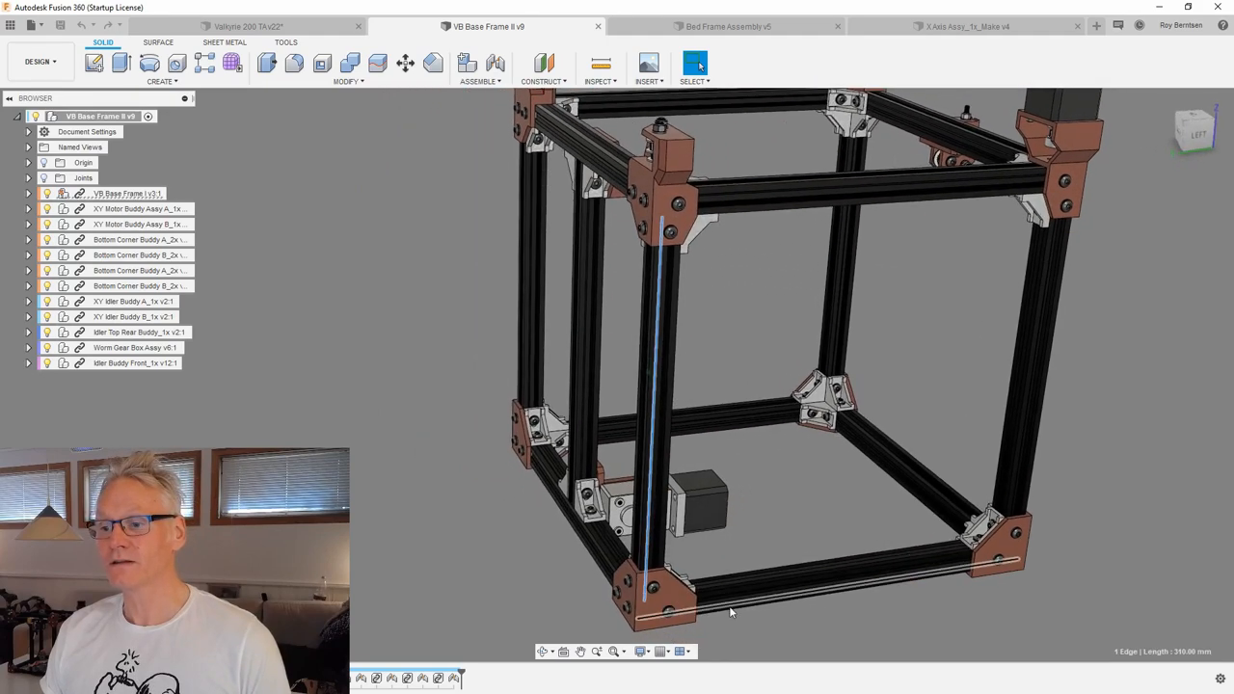
{"action": "left_click_drag", "start_coordinate": [733, 612], "coordinate": [910, 578]}
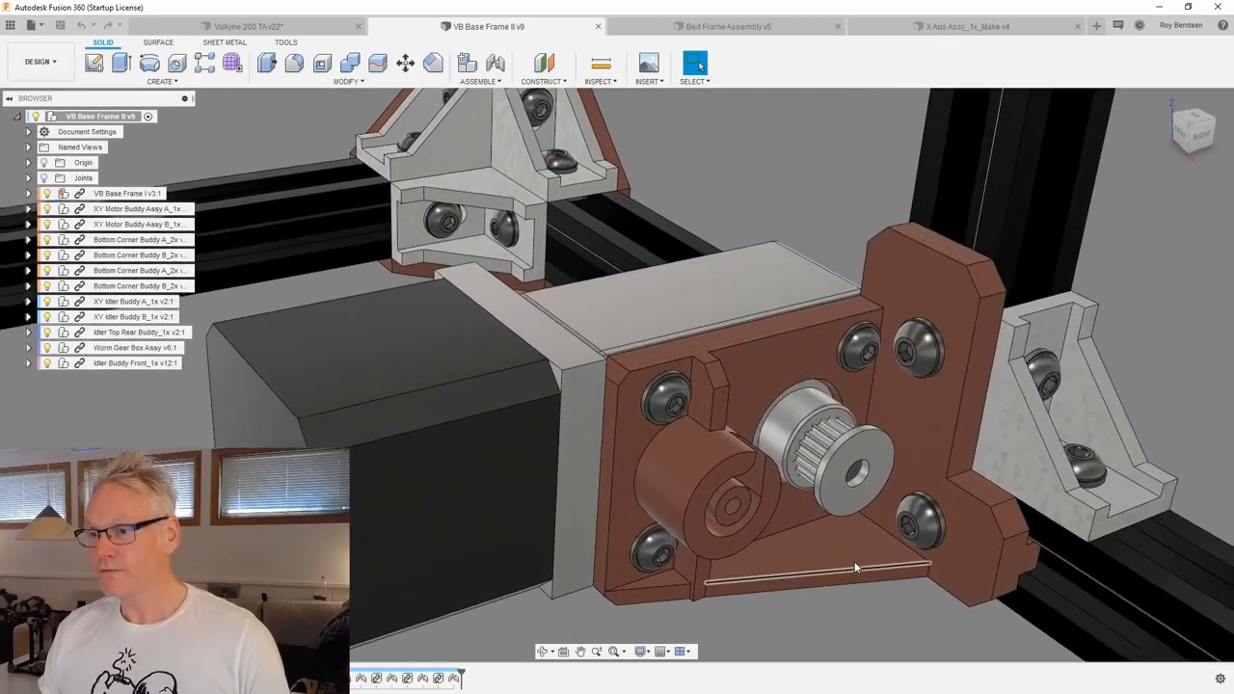
{"action": "left_click_drag", "start_coordinate": [852, 567], "coordinate": [1114, 501]}
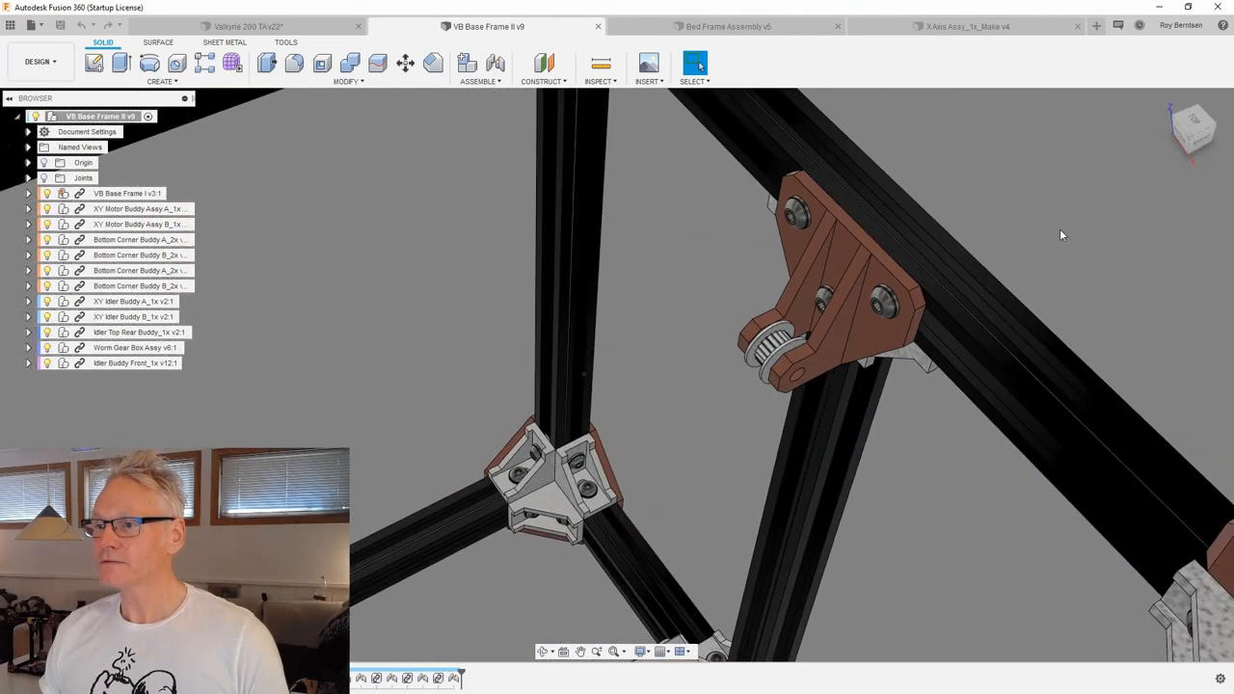
{"action": "left_click_drag", "start_coordinate": [1060, 235], "coordinate": [771, 282]}
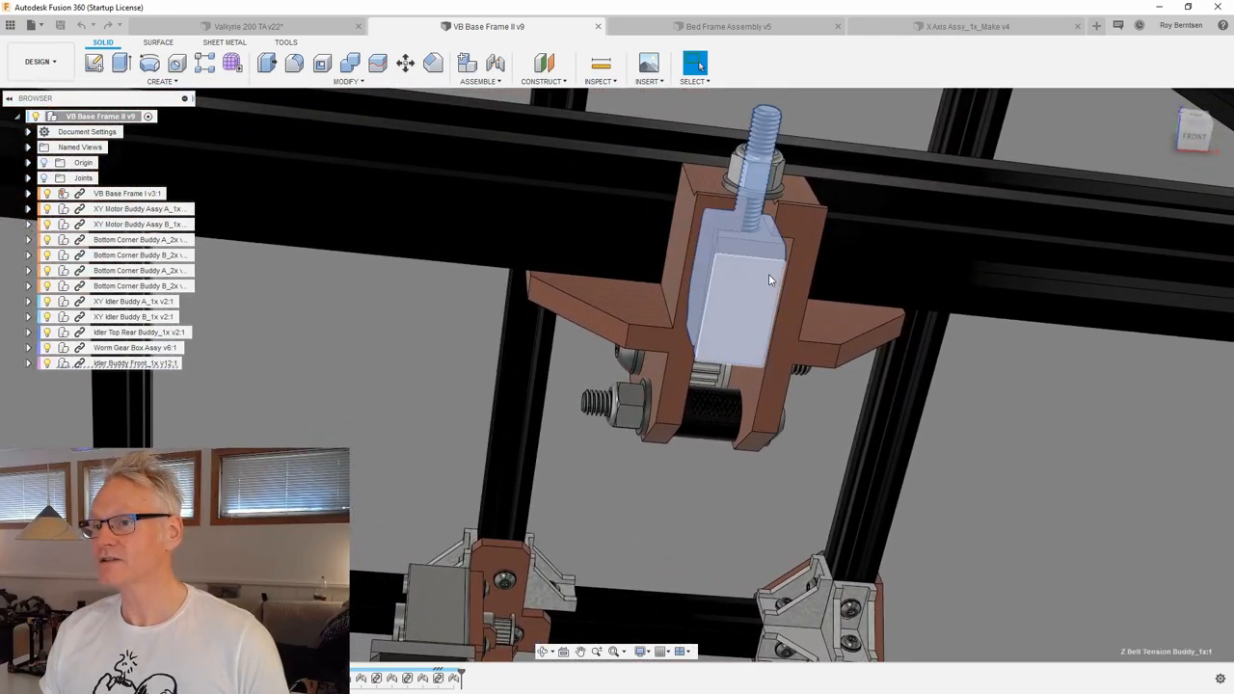
{"action": "left_click_drag", "start_coordinate": [761, 279], "coordinate": [590, 365]}
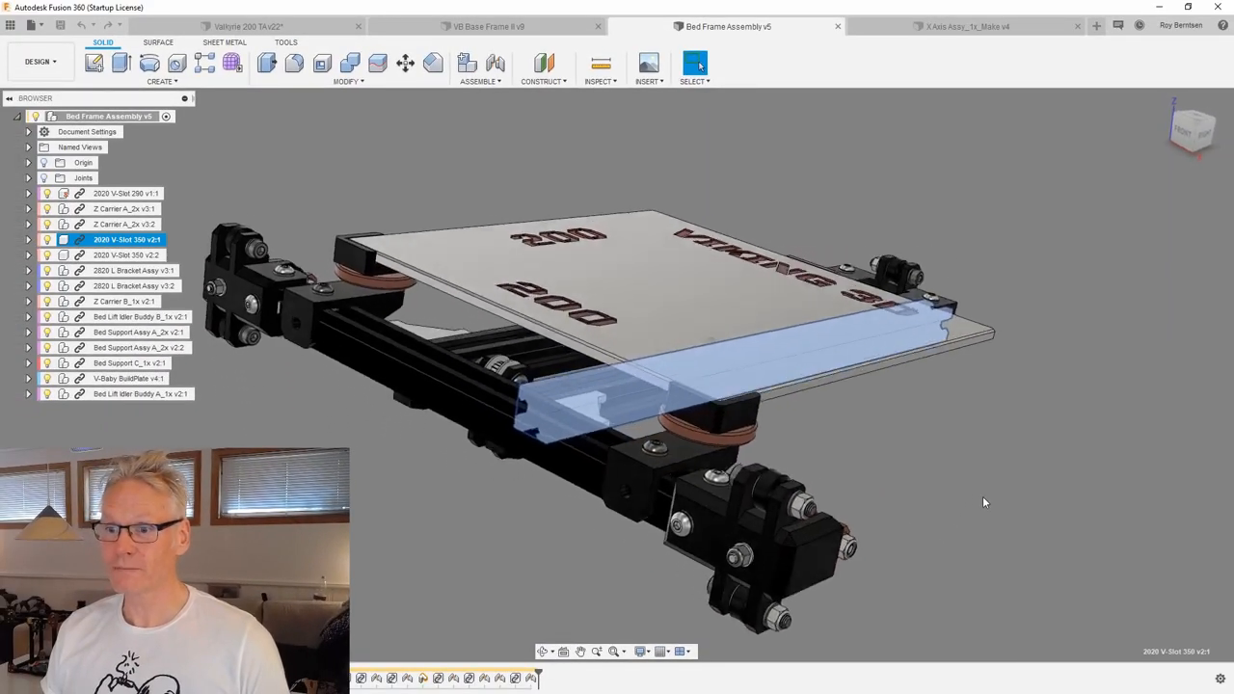
Examine the bed frame rail and build plate, viewing the VIKING 3D lettering from the top
{"action": "left_click", "coordinate": [127, 193]}
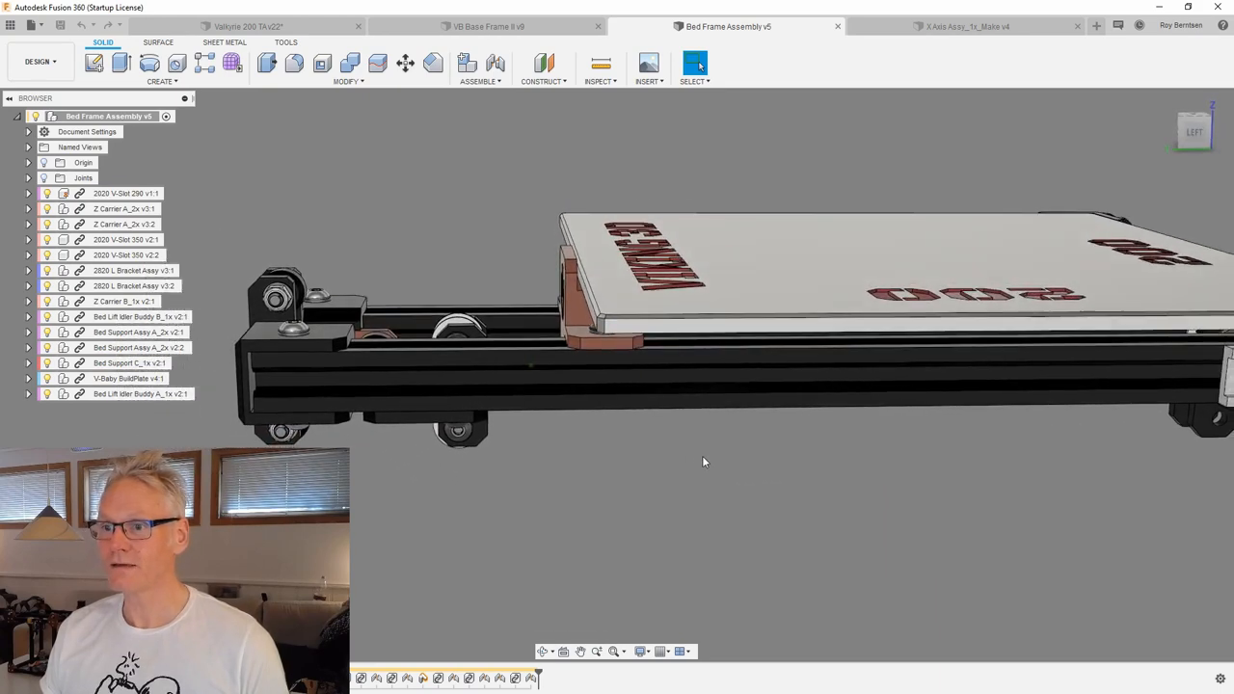
{"action": "left_click_drag", "start_coordinate": [703, 463], "coordinate": [636, 562]}
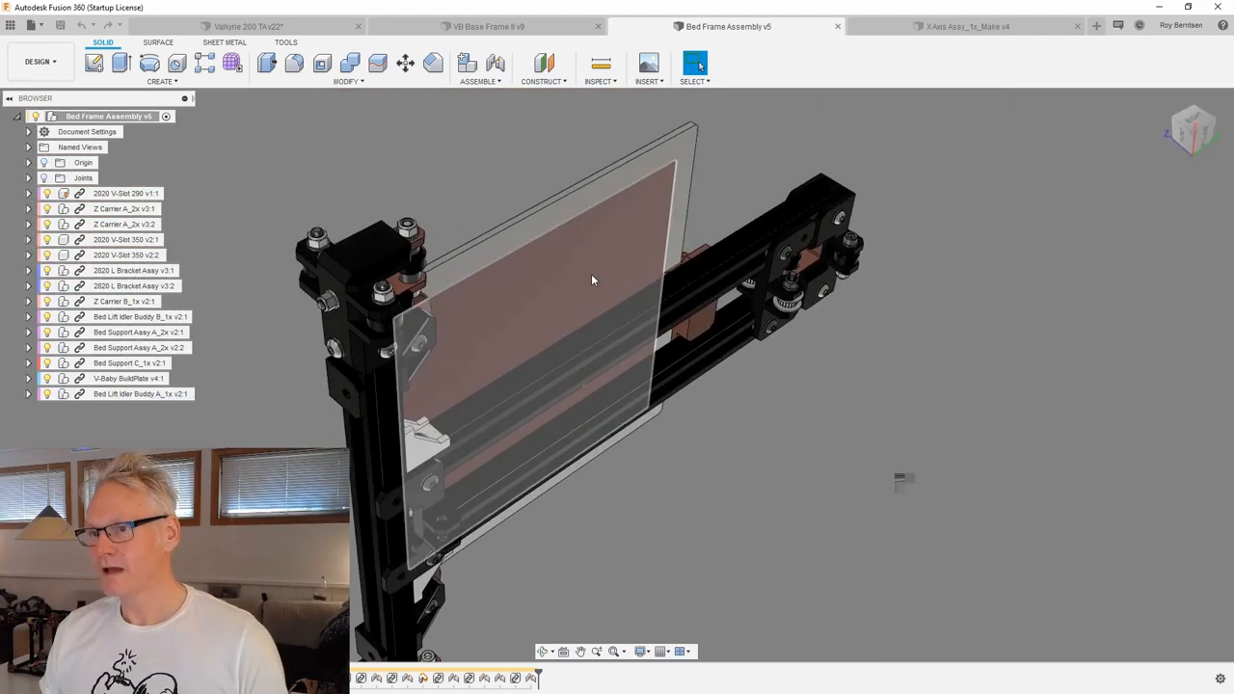
{"action": "left_click_drag", "start_coordinate": [594, 280], "coordinate": [836, 385]}
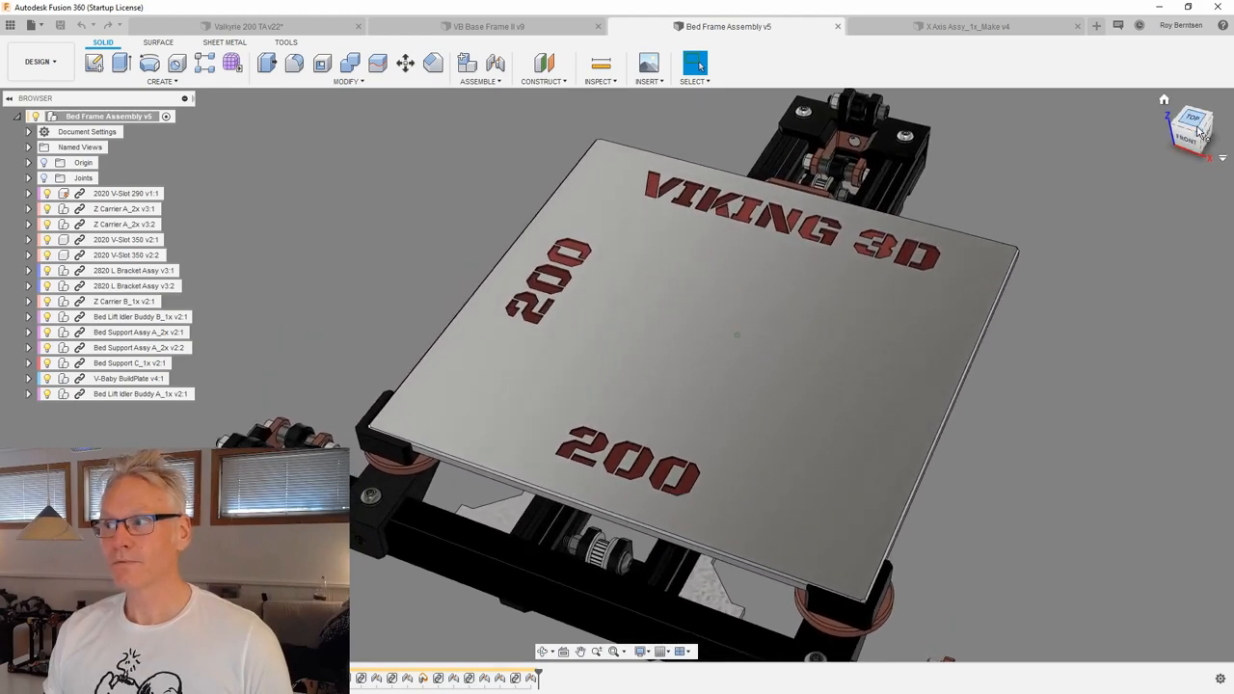
{"action": "left_click", "coordinate": [1191, 119]}
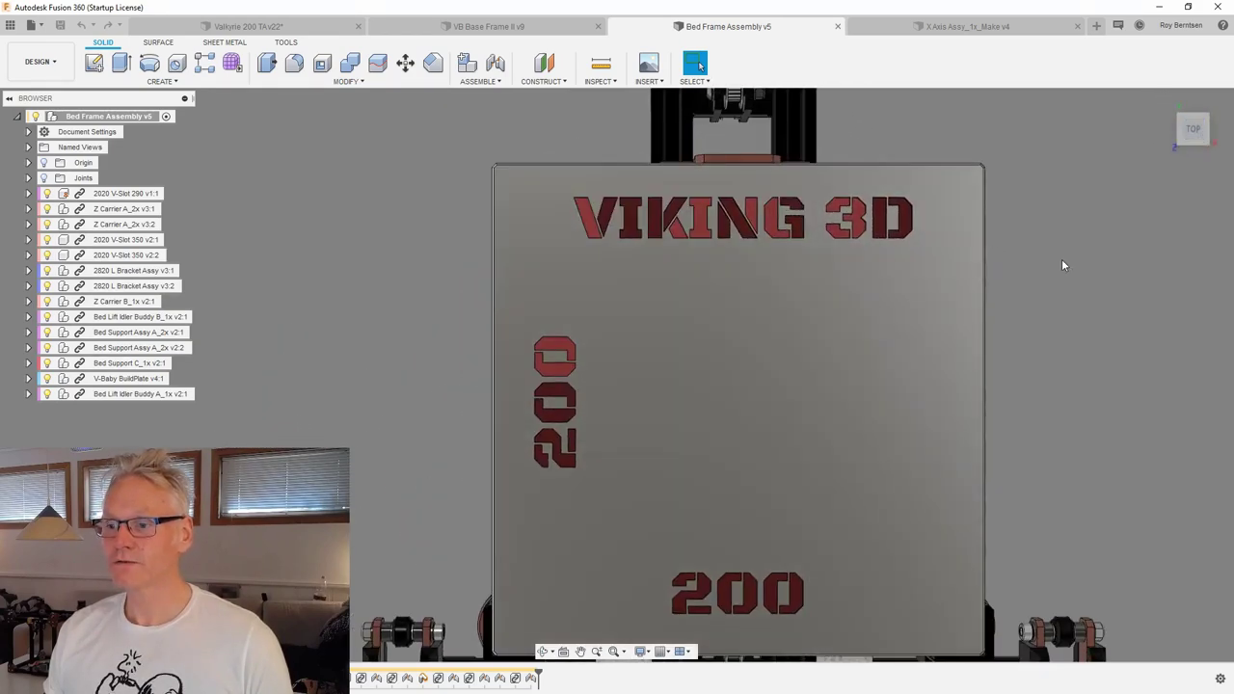
{"action": "left_click", "coordinate": [964, 27]}
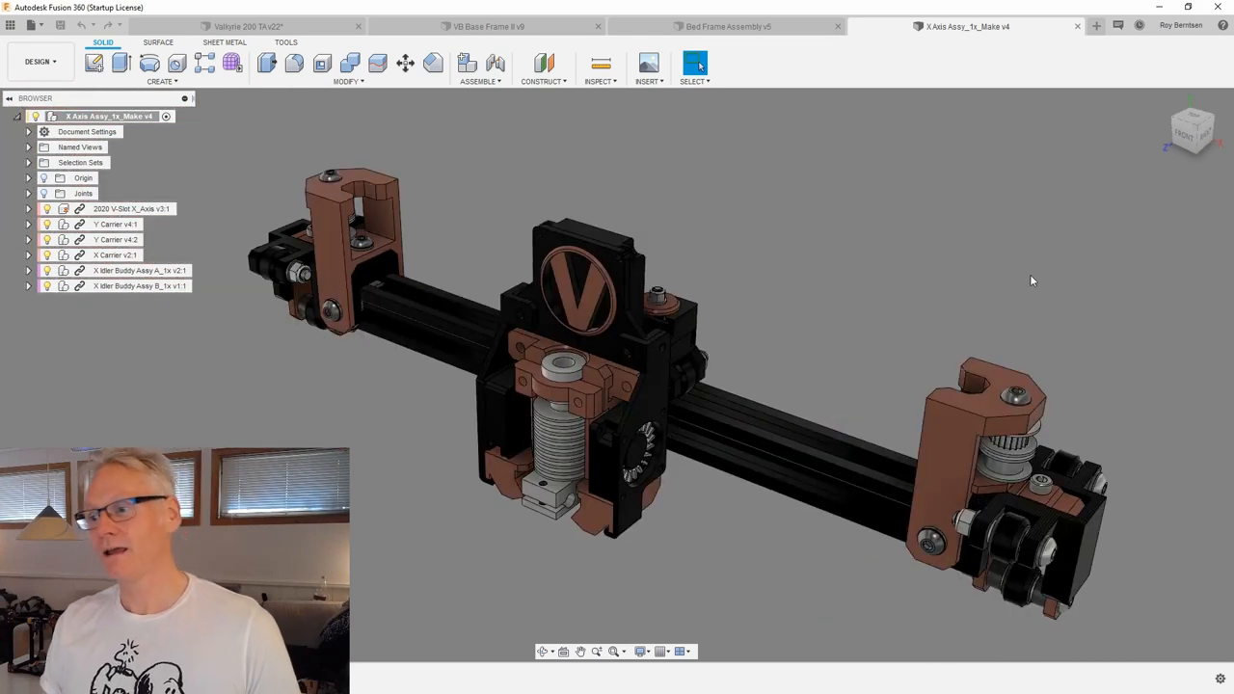
Bring up the full Valkyrie 200 printer assembly design
{"action": "left_click", "coordinate": [247, 27]}
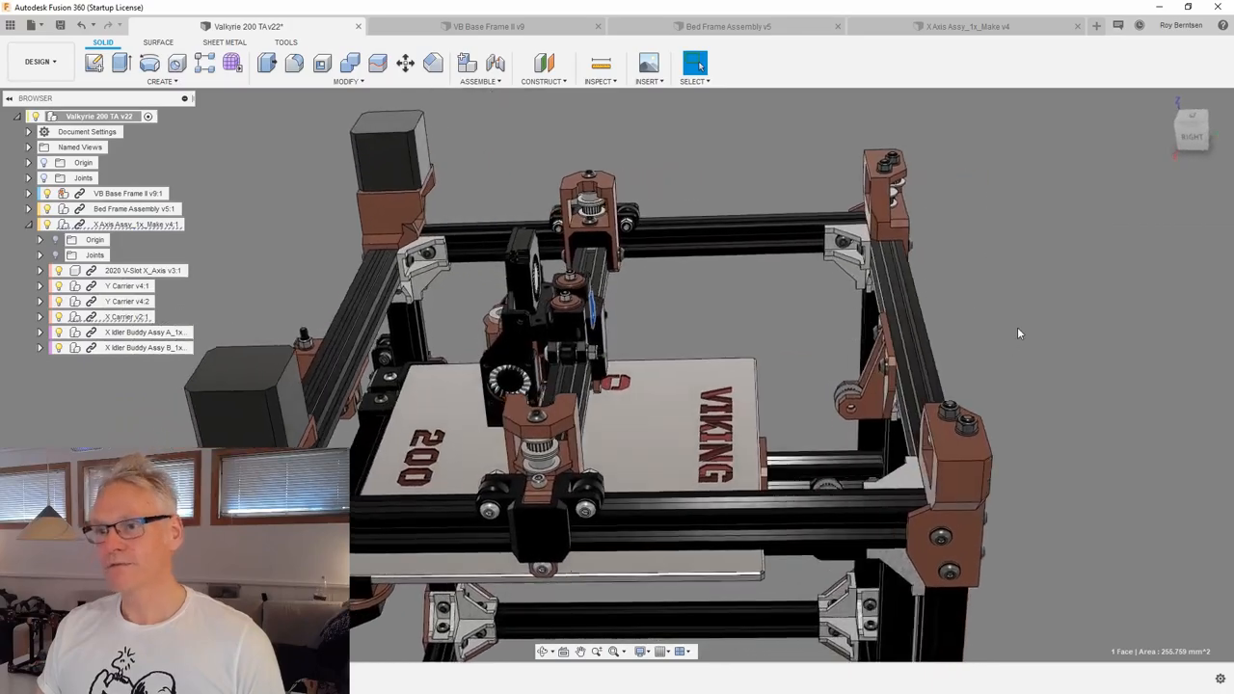
Open the XY motor mount subassembly design on its own
{"action": "left_click", "coordinate": [993, 27]}
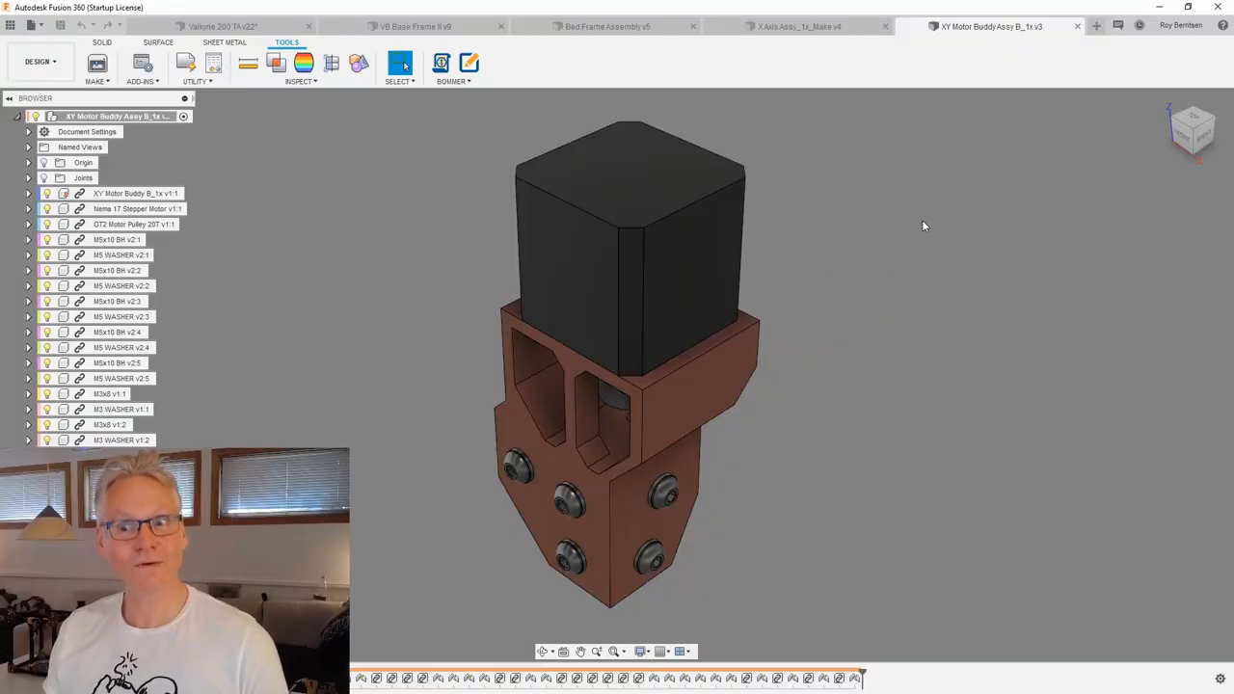
Identify the M5 screw and washer components and list the motor mount's bill of materials
{"action": "left_click", "coordinate": [115, 239]}
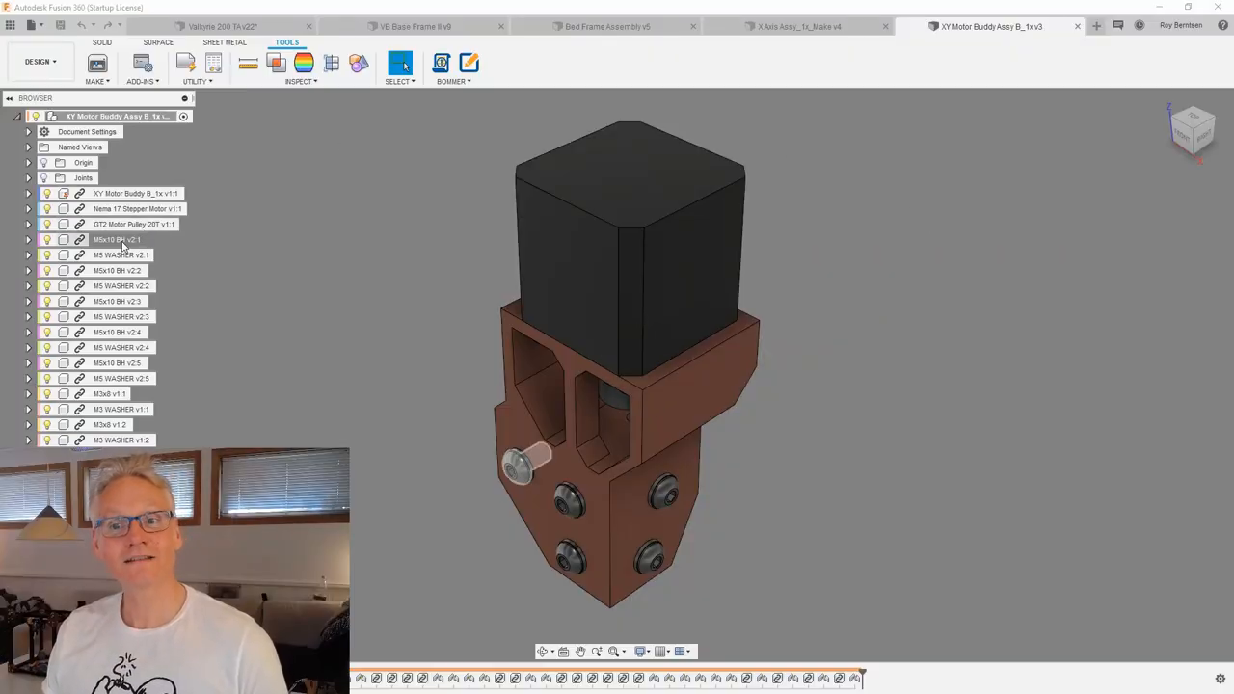
{"action": "left_click", "coordinate": [120, 254]}
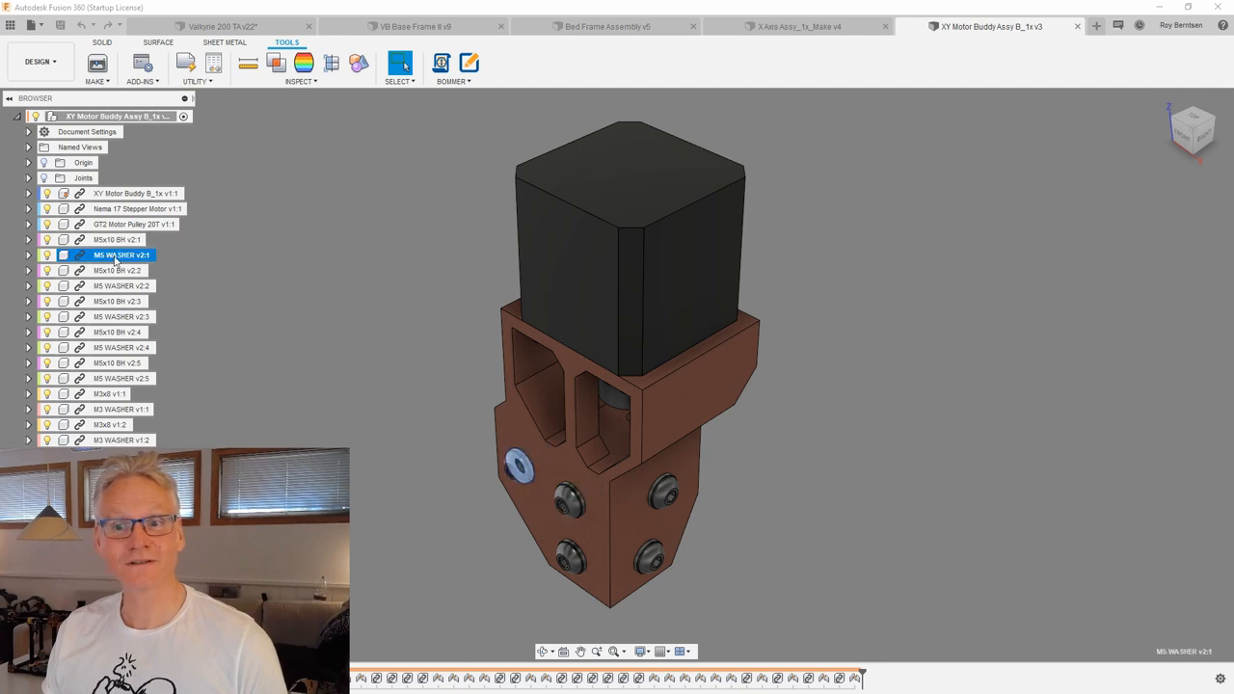
{"action": "left_click", "coordinate": [351, 372]}
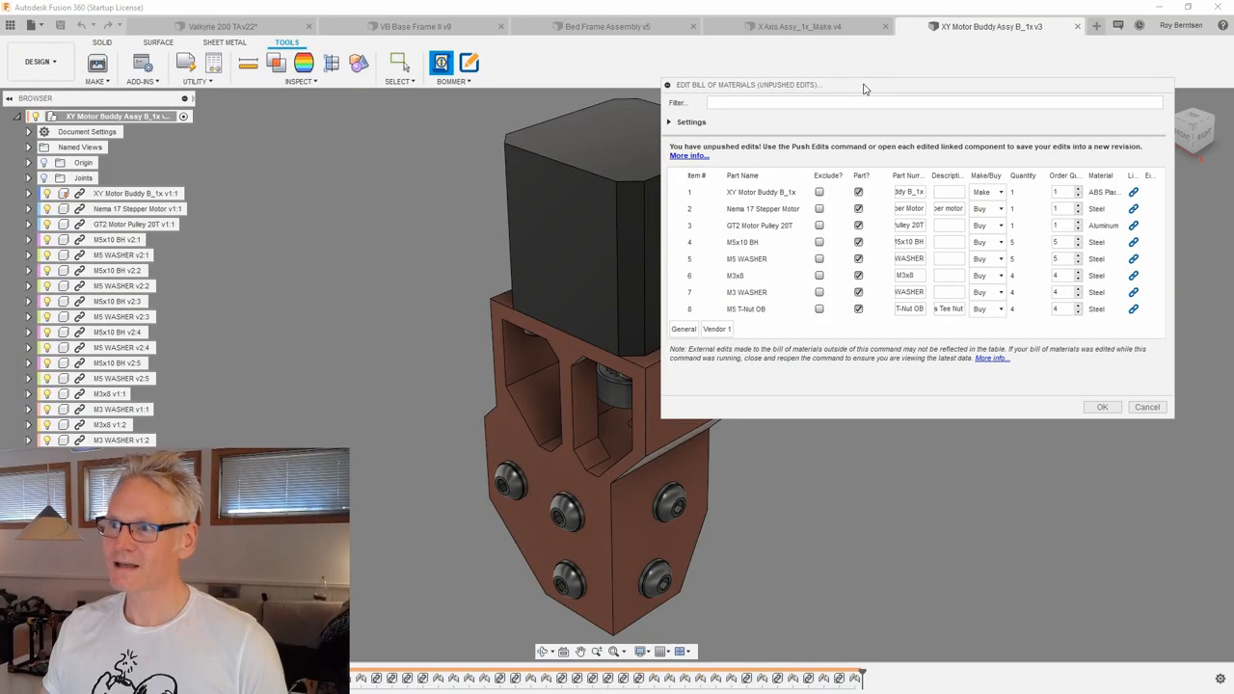
{"action": "mouse_move", "coordinate": [441, 61]}
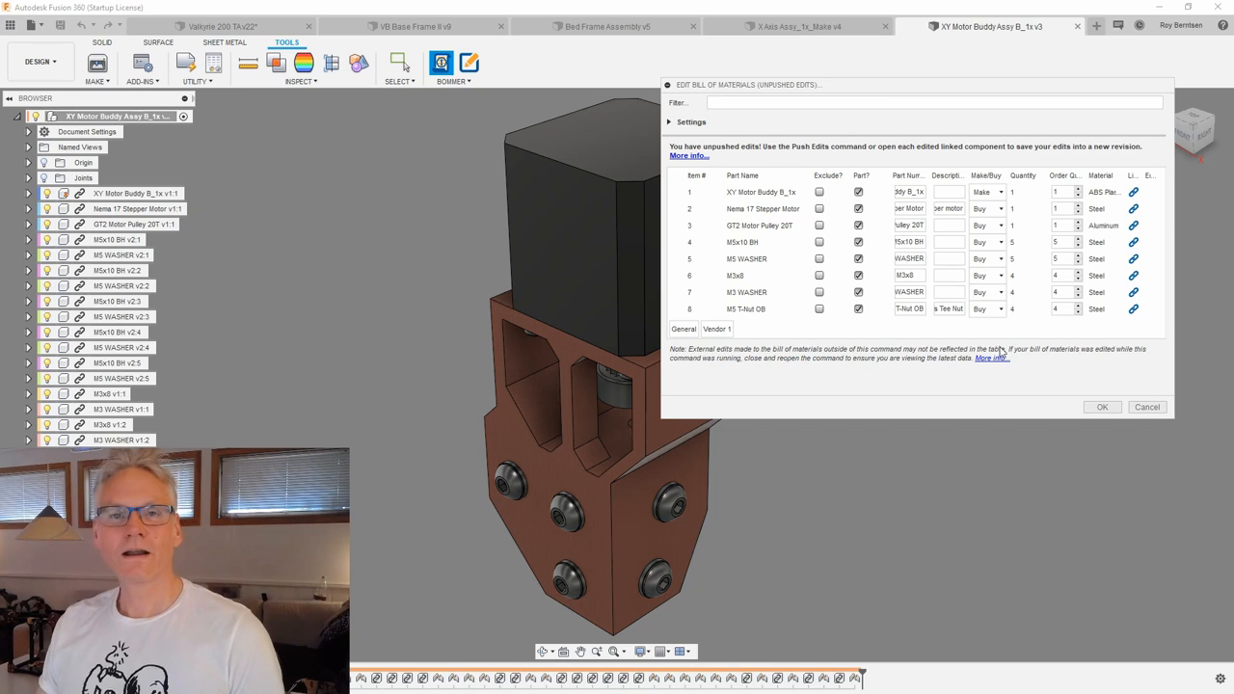
{"action": "mouse_move", "coordinate": [742, 243]}
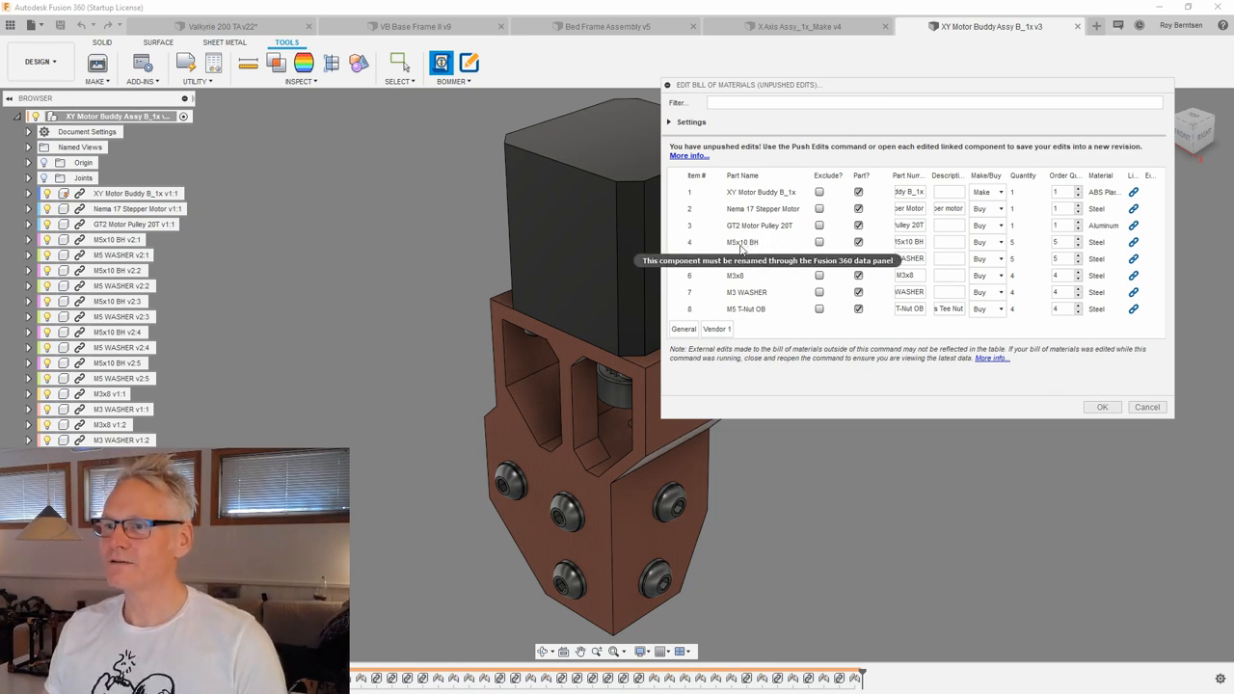
{"action": "mouse_move", "coordinate": [906, 177]}
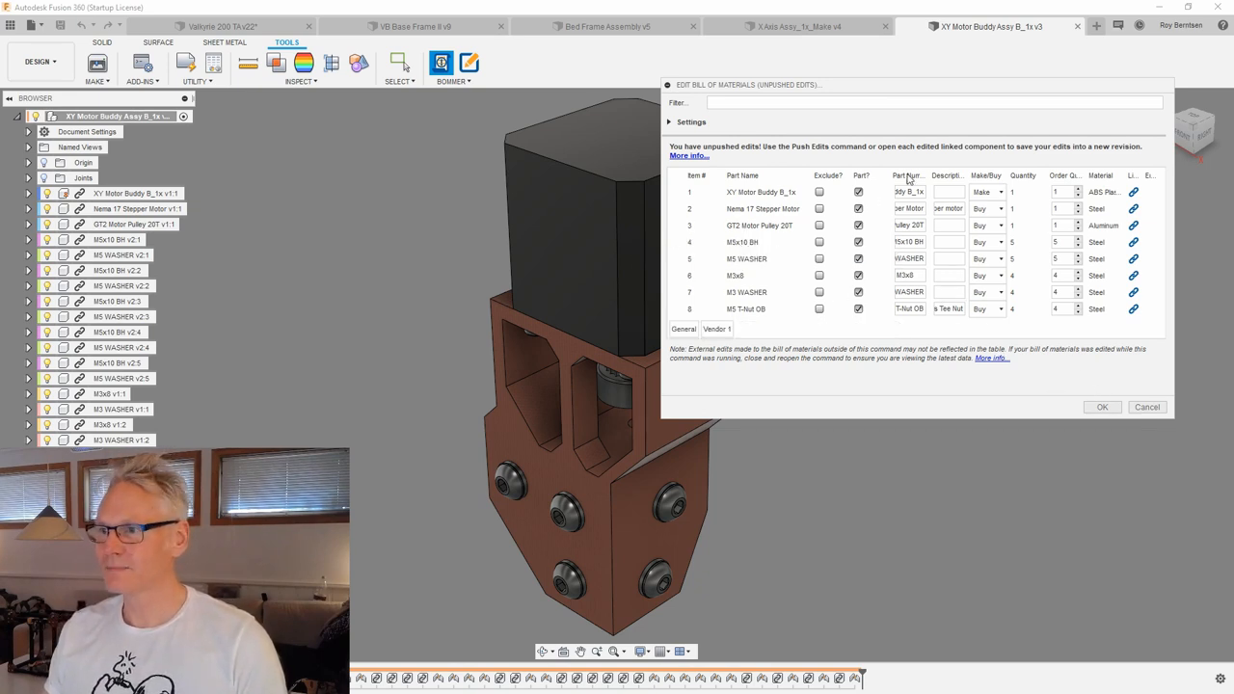
Set the make-or-buy choice for the first part in the bill of materials editor
{"action": "left_click", "coordinate": [987, 193]}
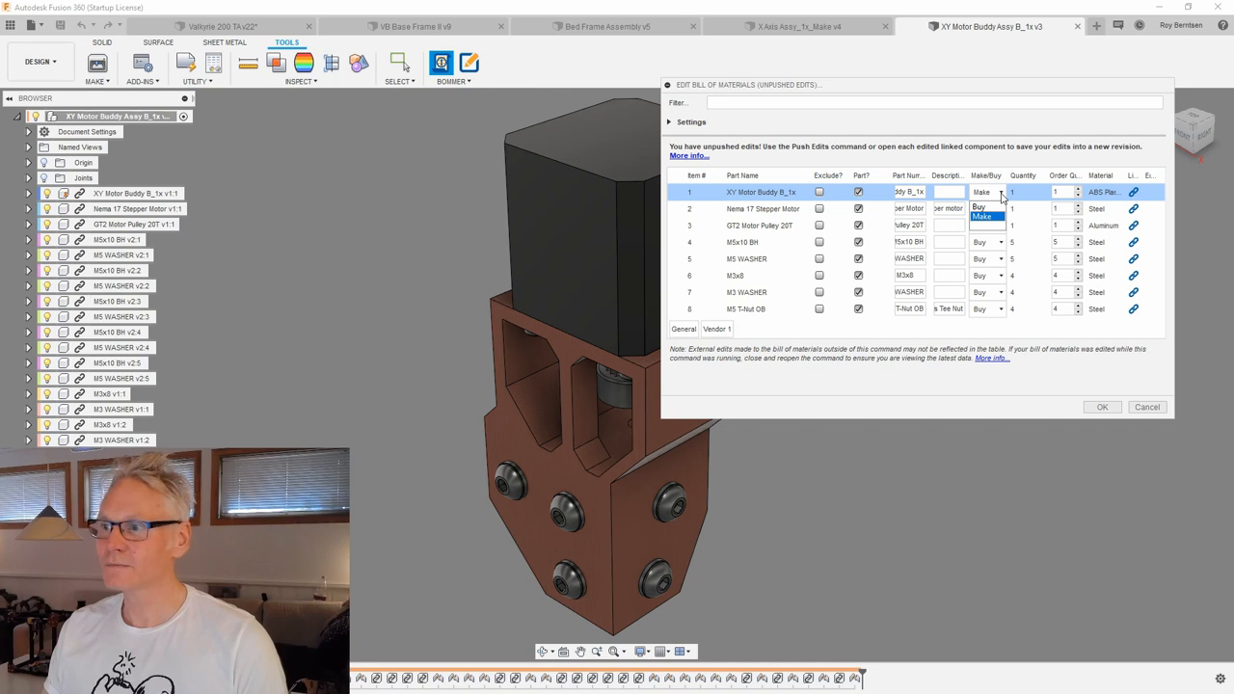
{"action": "left_click", "coordinate": [453, 66]}
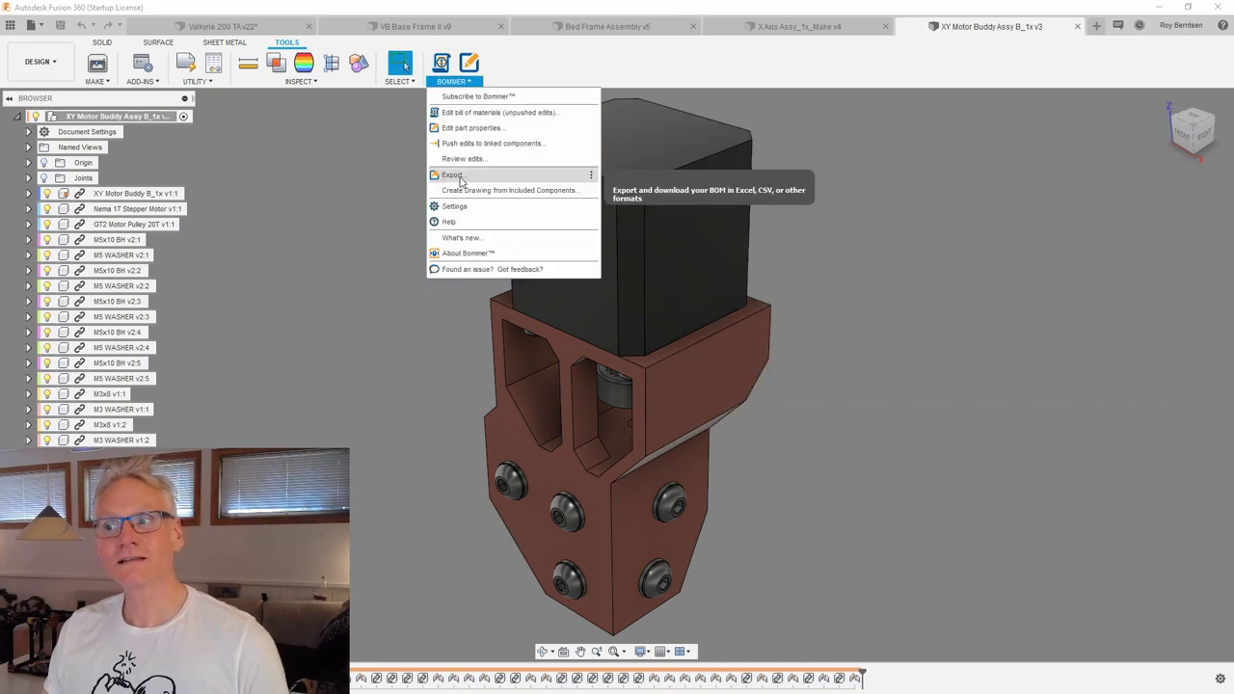
{"action": "mouse_move", "coordinate": [736, 227]}
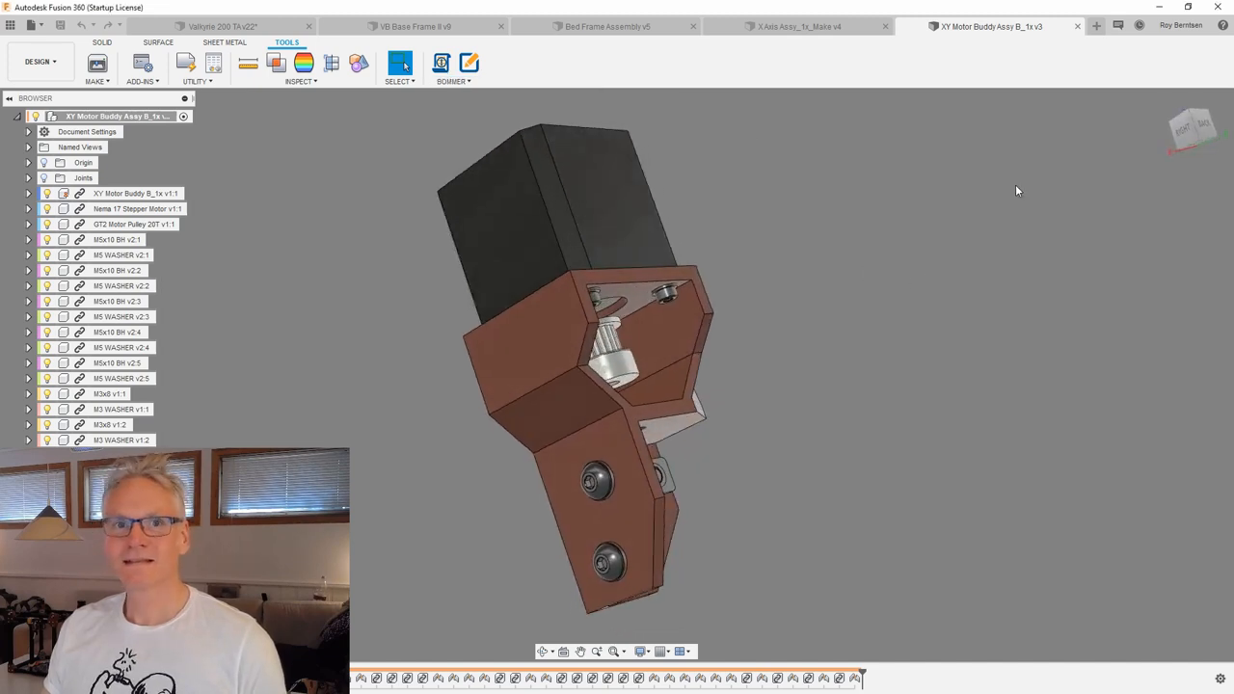
Inspect inside the motor mount, then return to the full Valkyrie 200 printer design
{"action": "left_click_drag", "start_coordinate": [617, 385], "coordinate": [598, 337]}
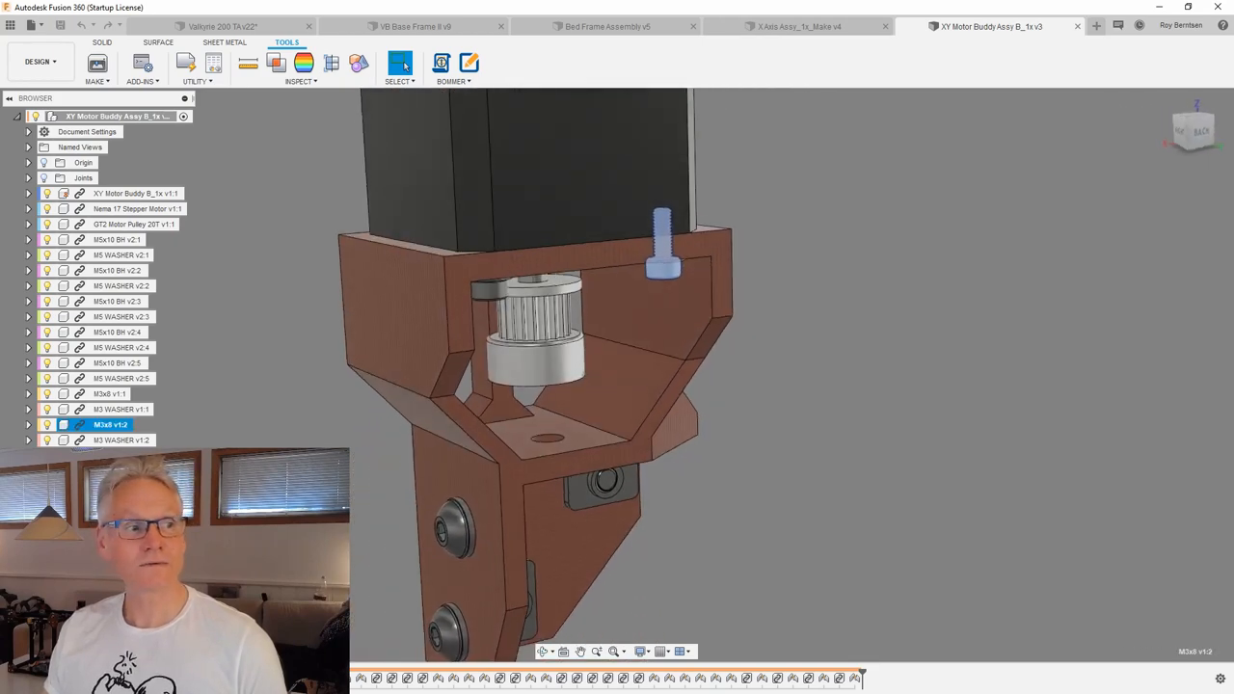
{"action": "left_click", "coordinate": [221, 27]}
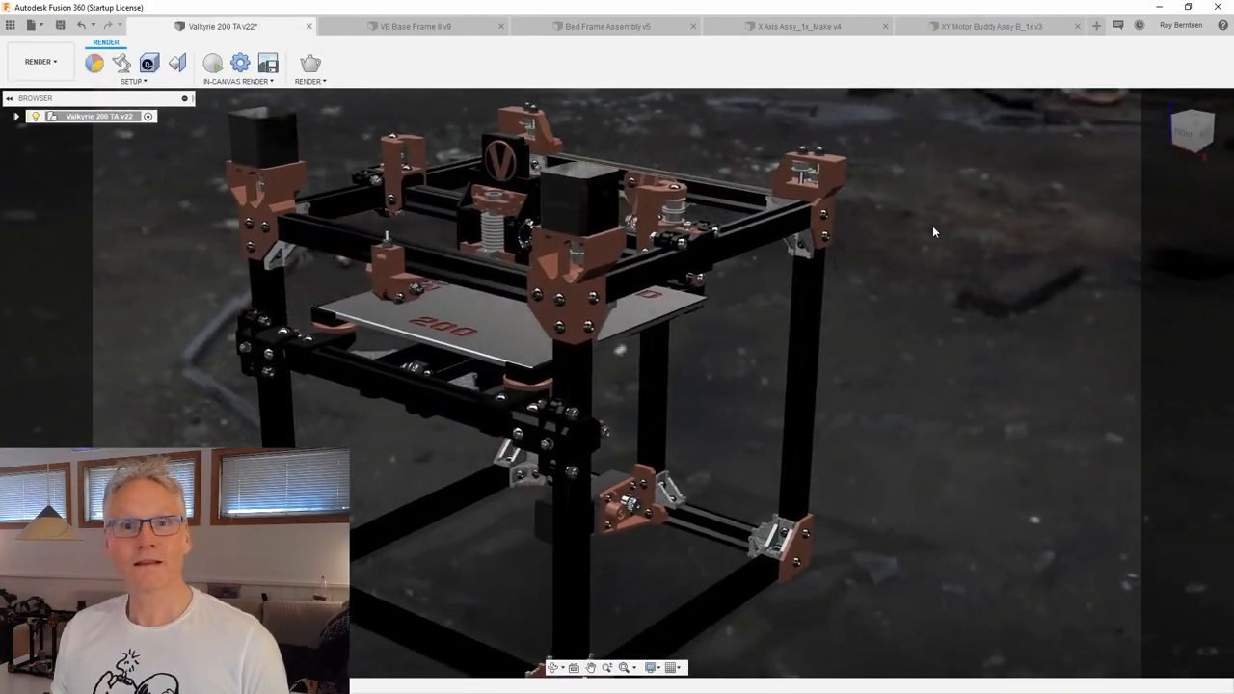